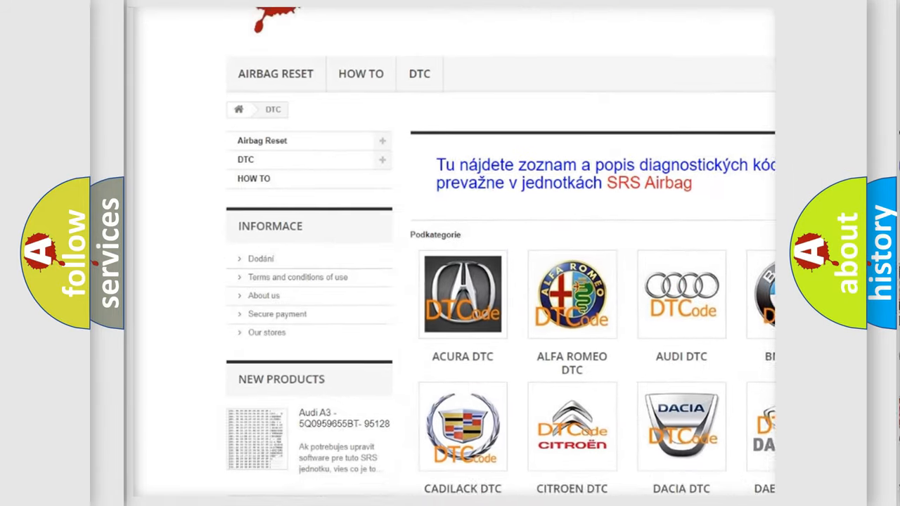
pyautogui.scroll(-3)
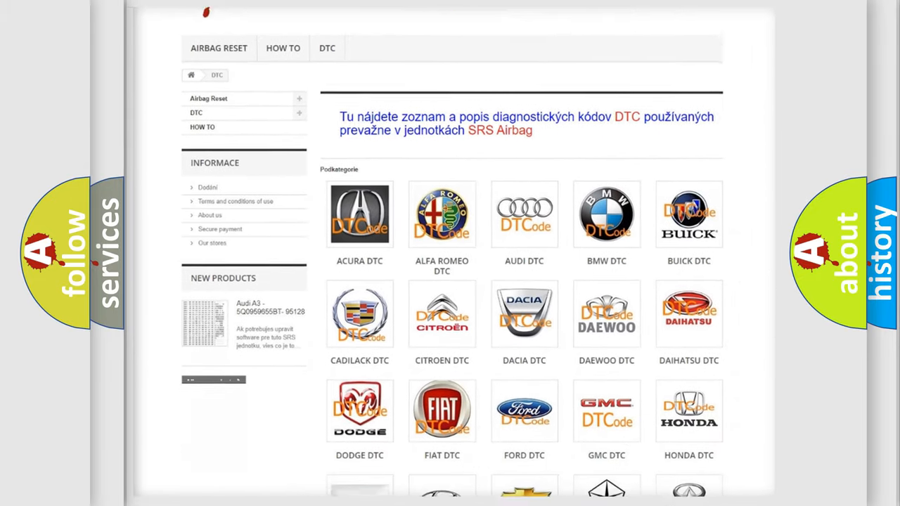
pyautogui.scroll(-3)
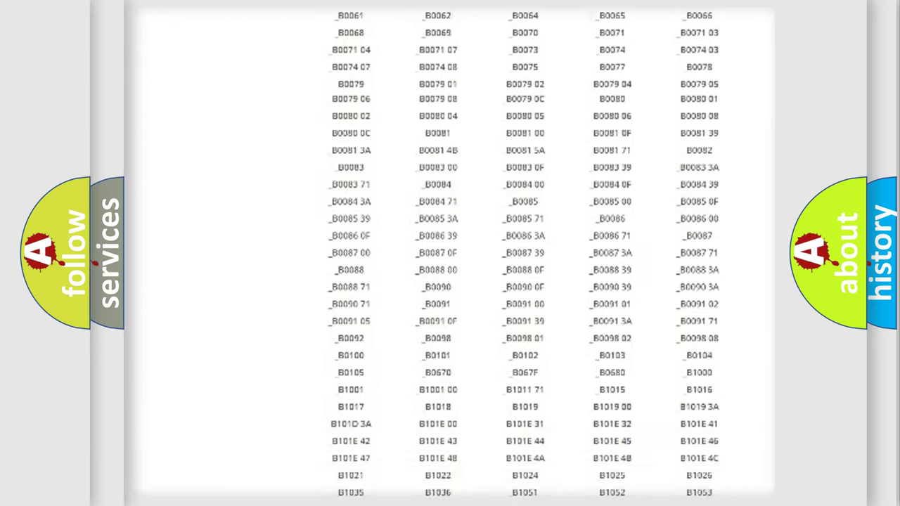
pyautogui.scroll(3)
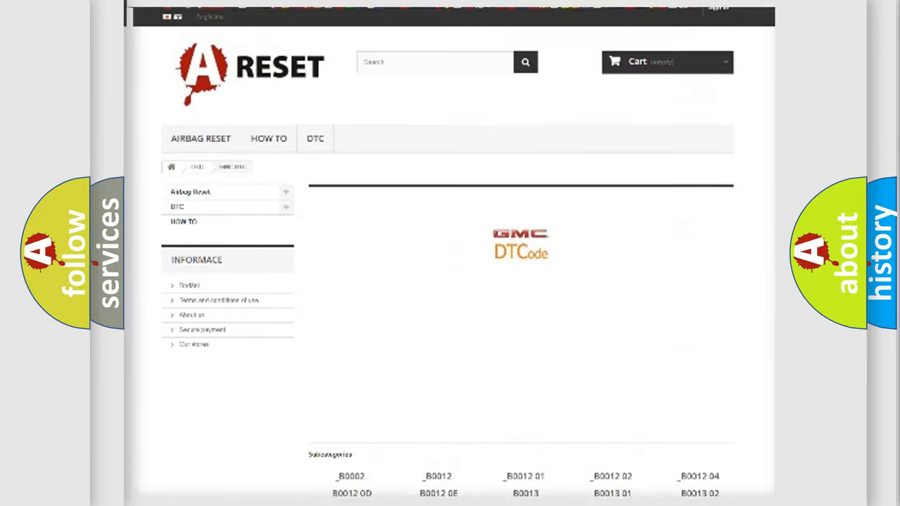